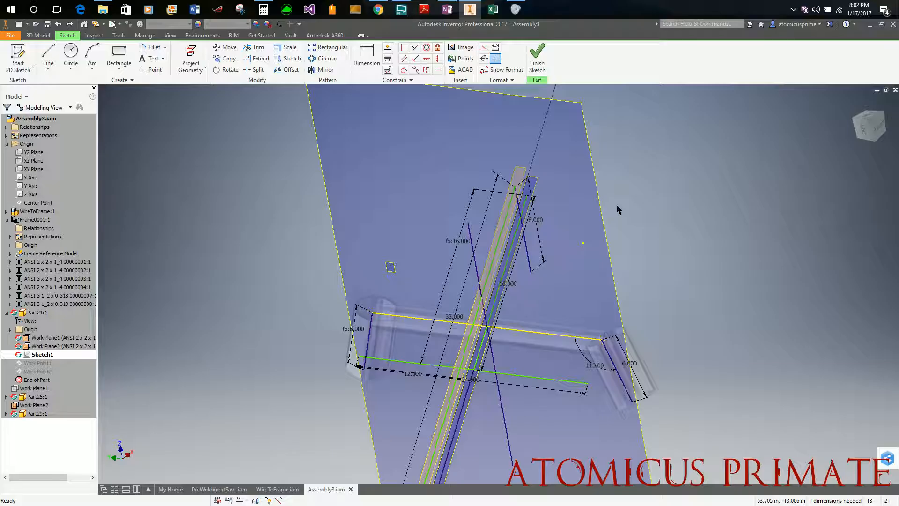
{"action": "mouse_move", "coordinate": [639, 214]}
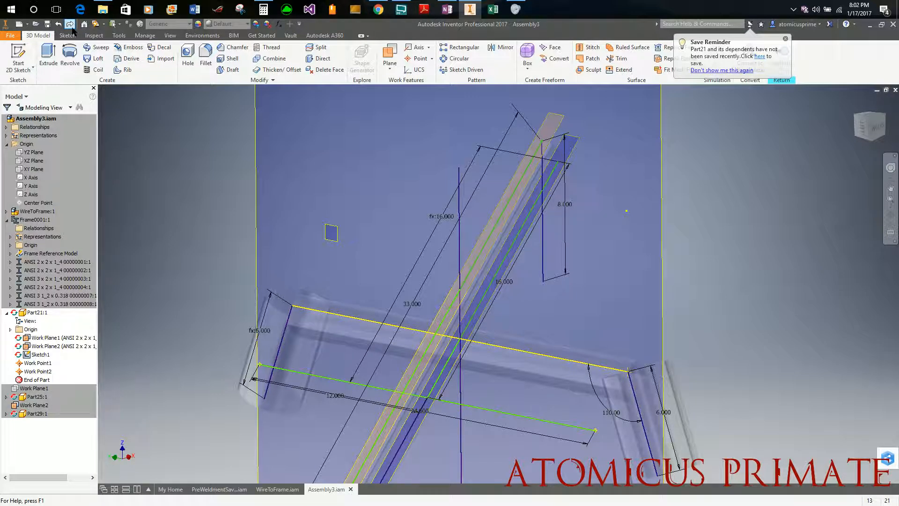
Step: Finish the Part21 layout sketch and view Steering Revised.pdf in Chrome
{"action": "left_click", "coordinate": [38, 35]}
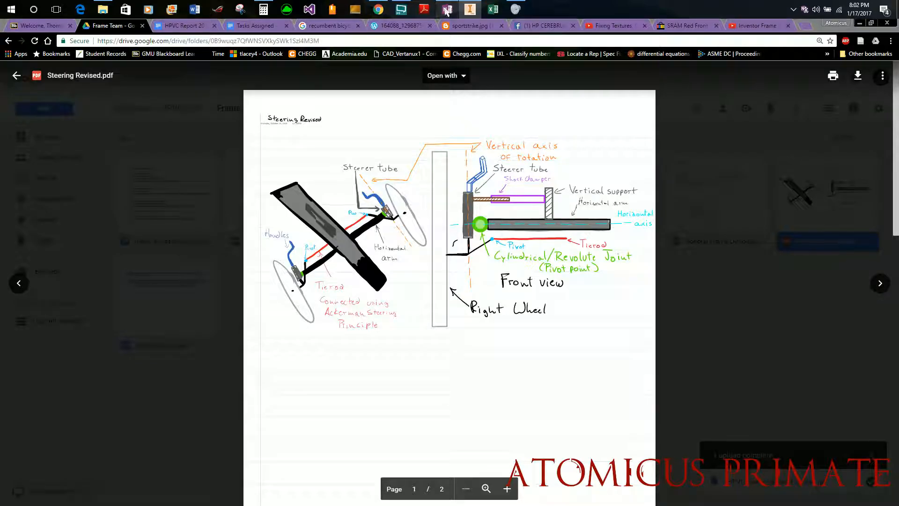
{"action": "left_click", "coordinate": [447, 9]}
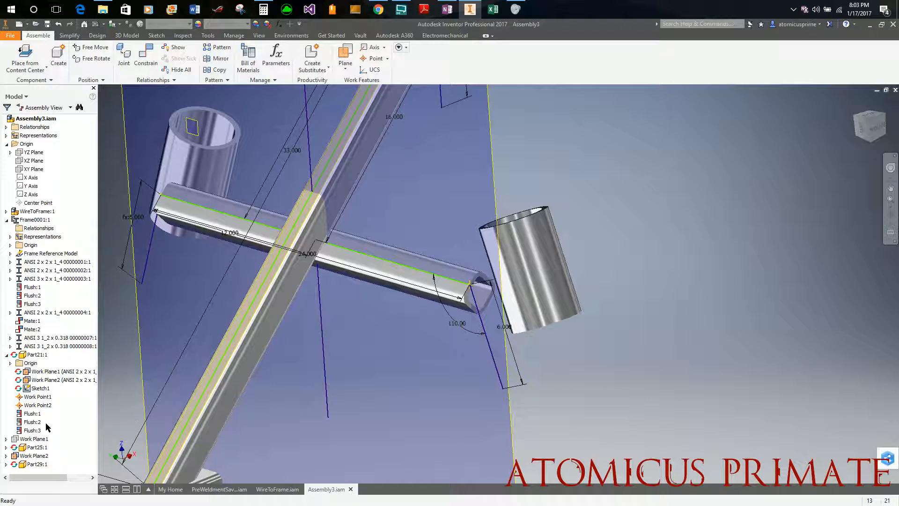
Step: Switch back to Inventor's Assembly3.iam with the frame tubes and steering cylinders
{"action": "left_click", "coordinate": [57, 345]}
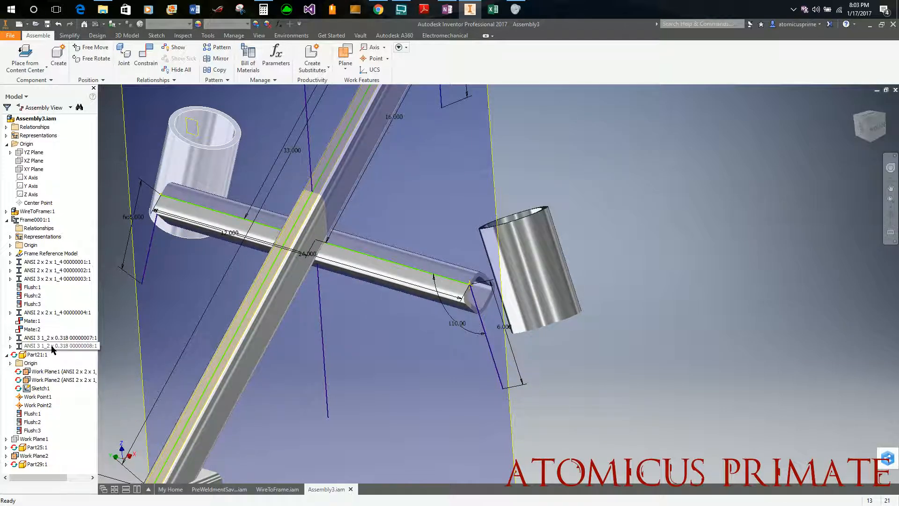
Step: Open the Change dialog for the ANSI 3 1/2 x 0.318 aluminium pipe member
{"action": "right_click", "coordinate": [54, 345]}
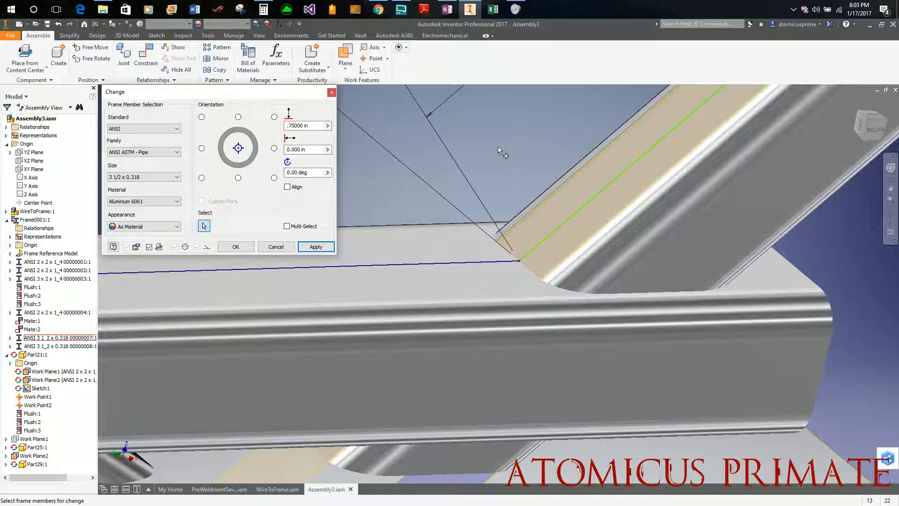
{"action": "mouse_move", "coordinate": [426, 153]}
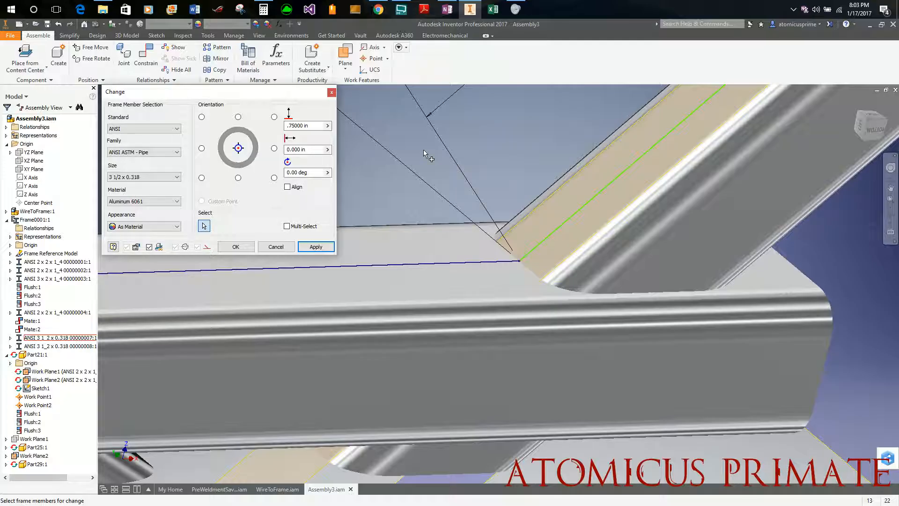